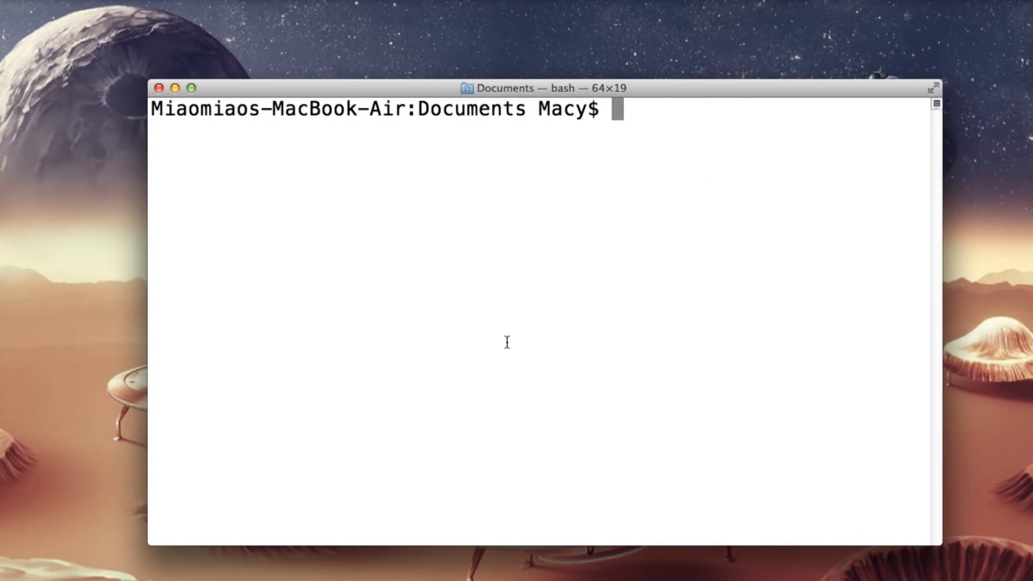
- Run 'adb devices' to confirm the Glass appears as an attached device
text(adb devices)
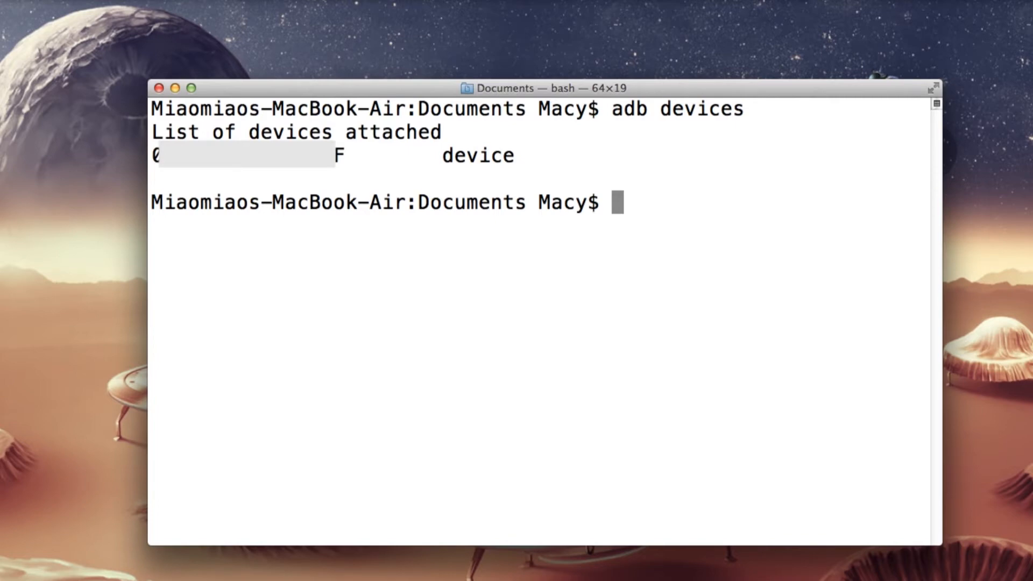
mouse_move(651, 230)
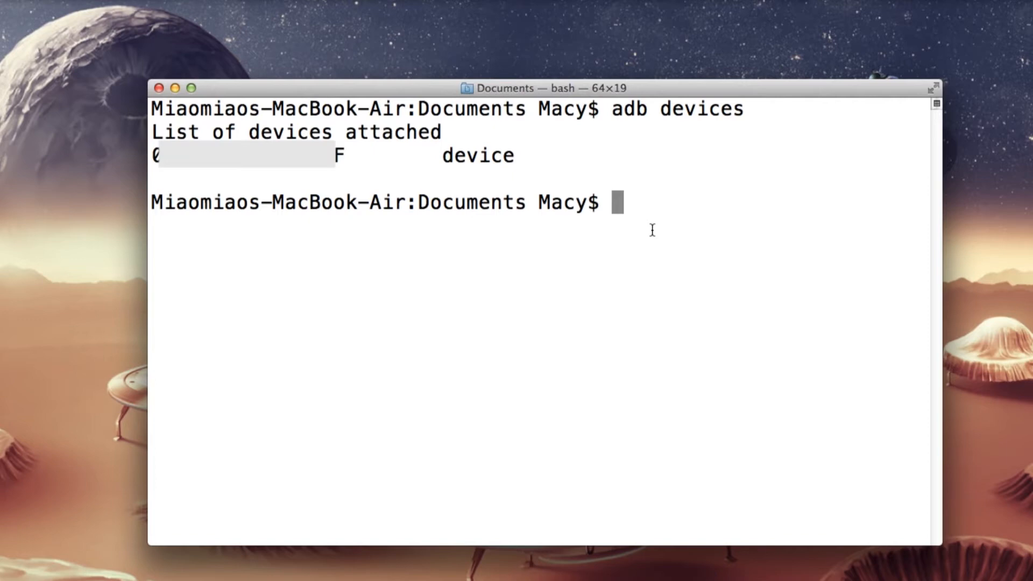
- Run 'adb shell pm list packages -f' and highlight the com.MiaomiaoGames.Mining package
text(a)
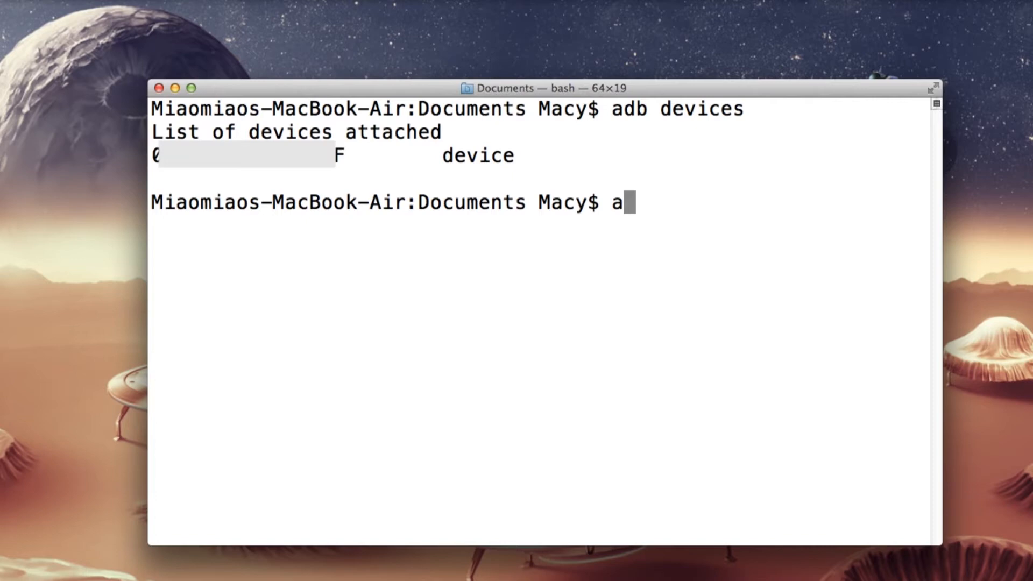
text(db shell pm l)
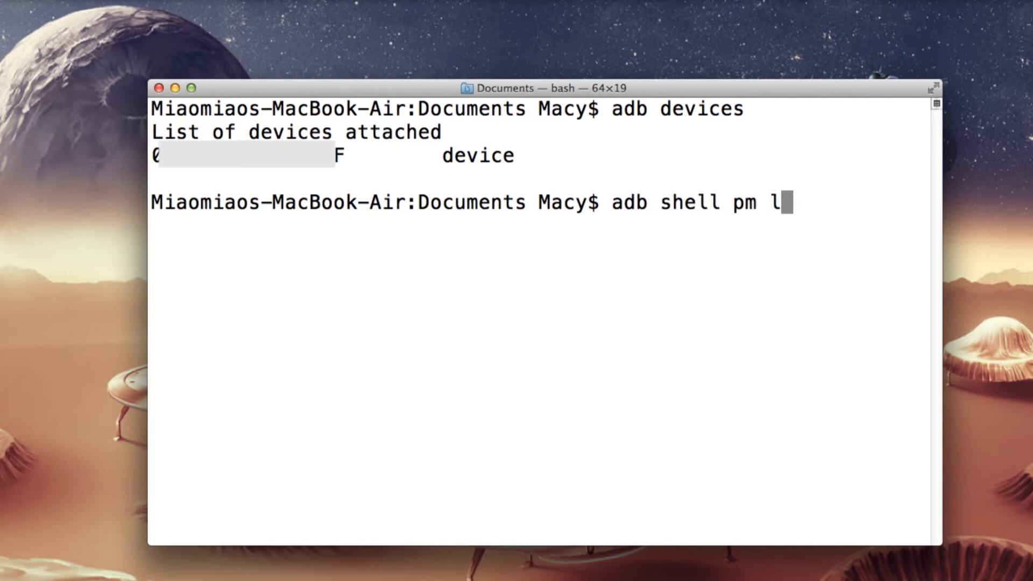
text(ist packages)
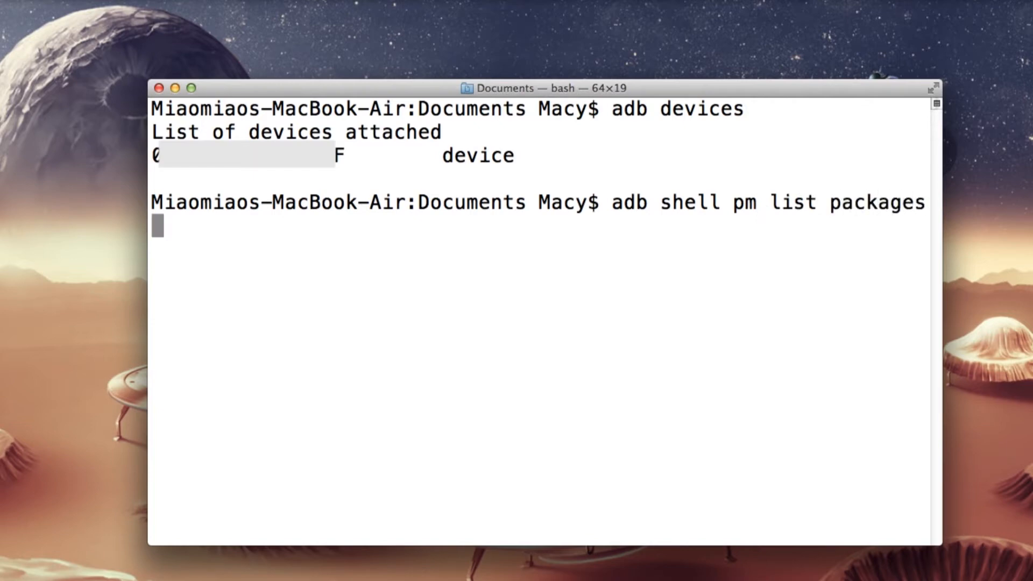
text(-f)
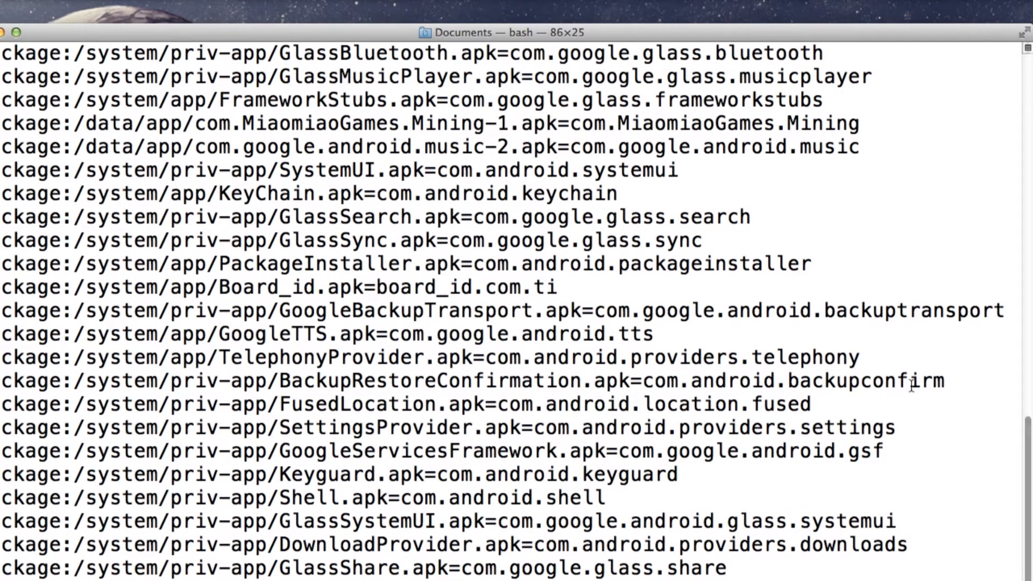
mouse_move(1025, 459)
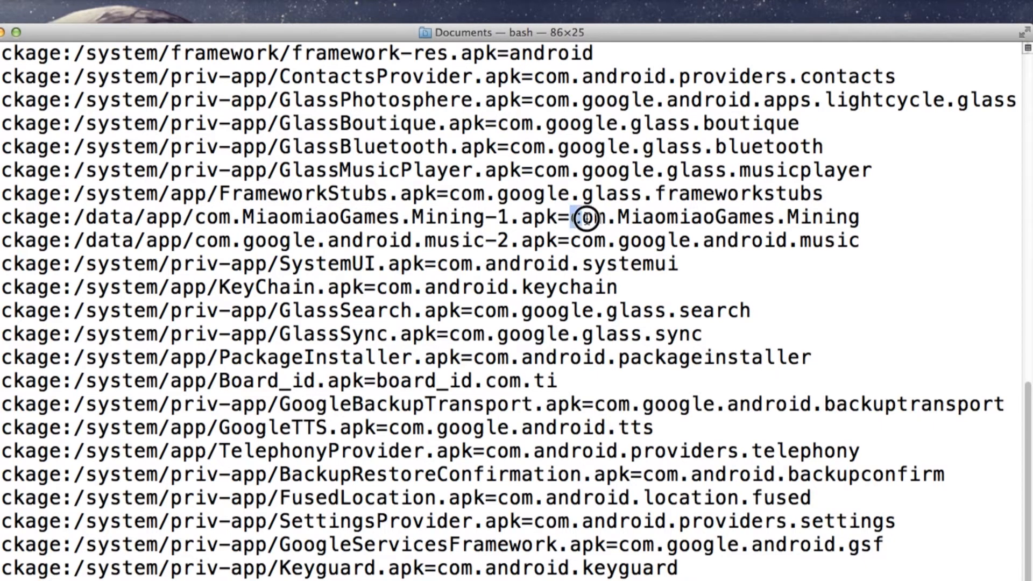
drag(583, 217, 856, 220)
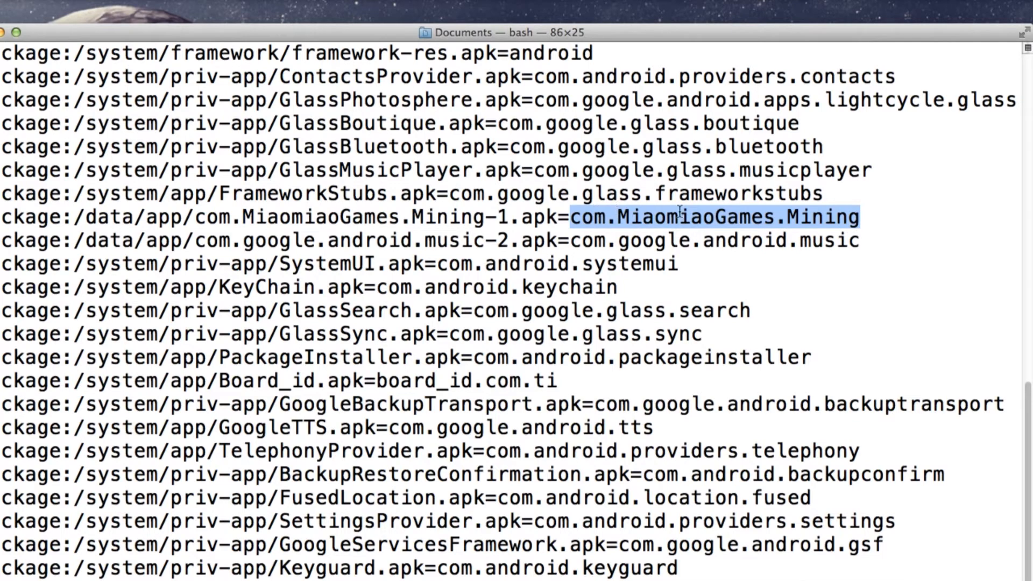
mouse_move(678, 221)
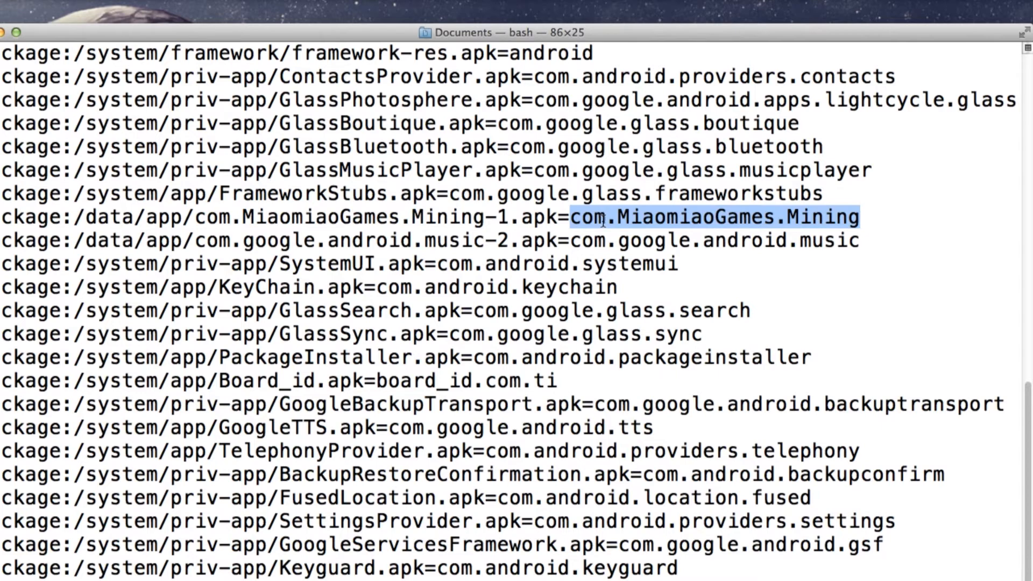
mouse_move(1027, 424)
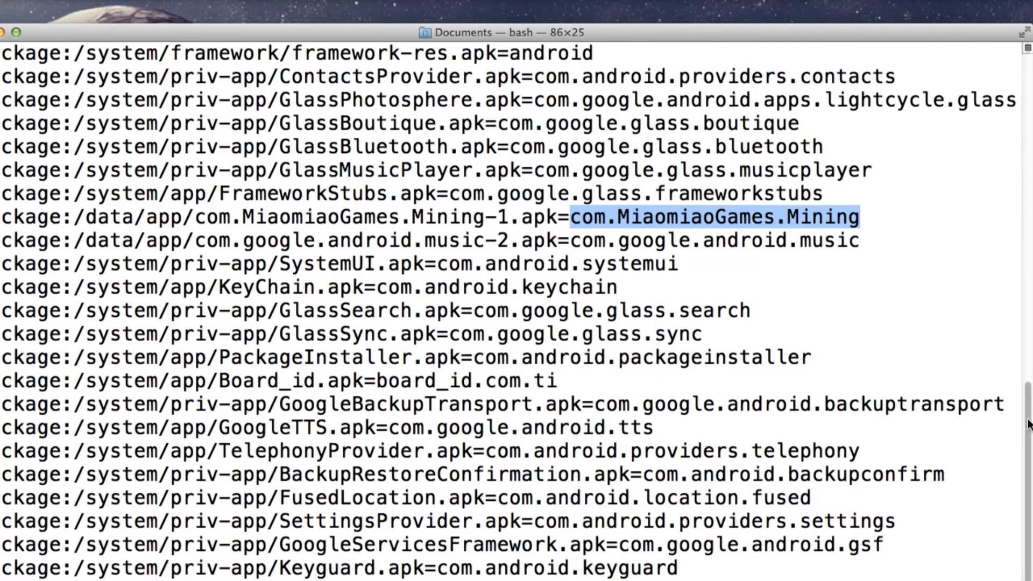
- Select and copy the /data/app/com.MiaomiaoGames.Mining-1.apk path from the listing
scroll(down, 3)
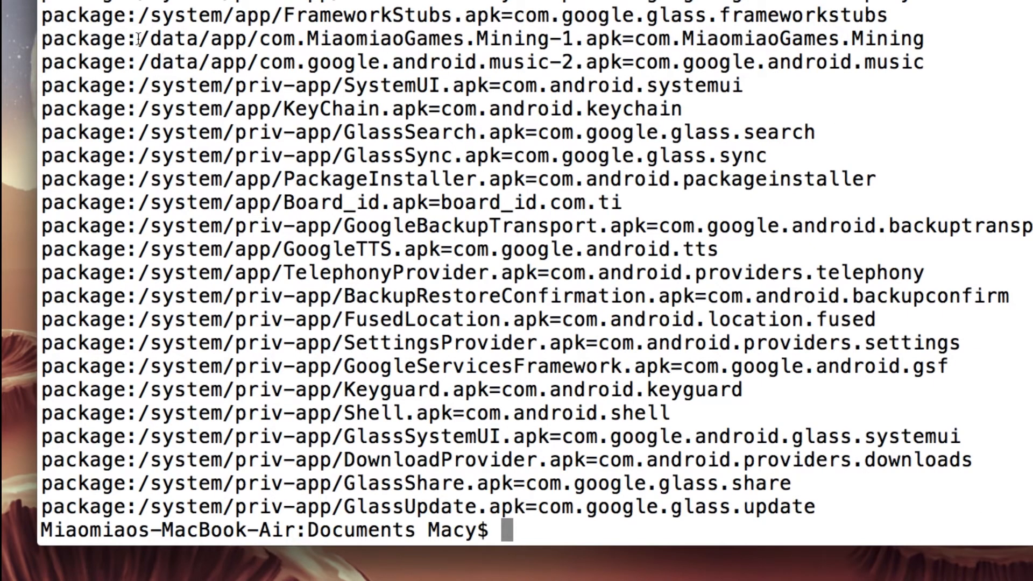
drag(138, 39, 533, 38)
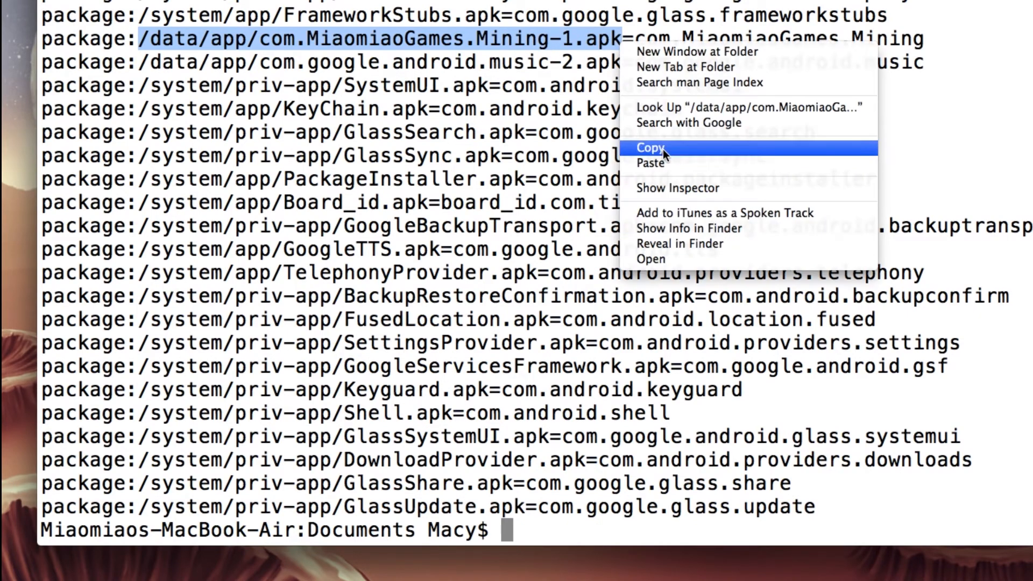
click(650, 146)
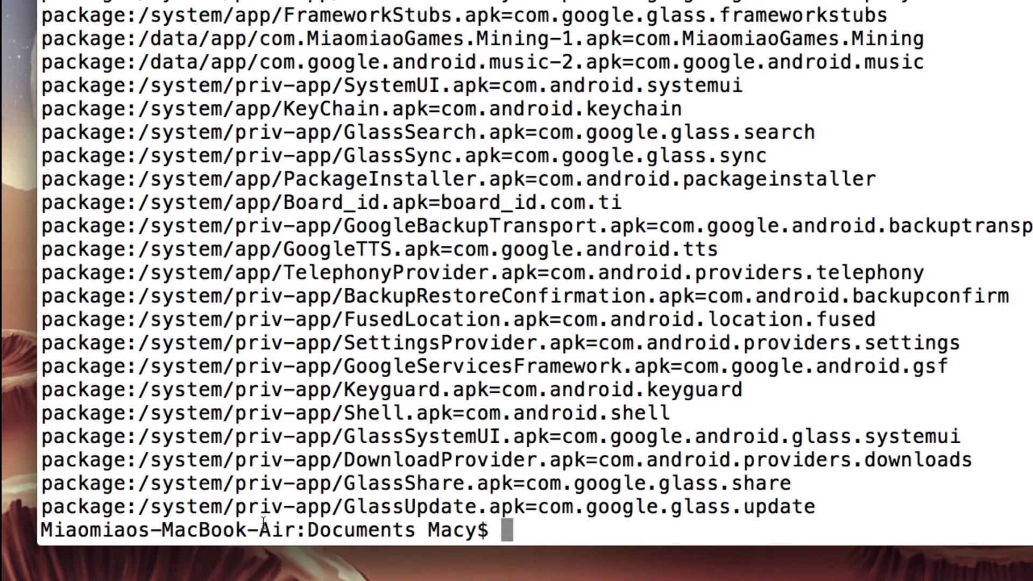
mouse_move(522, 527)
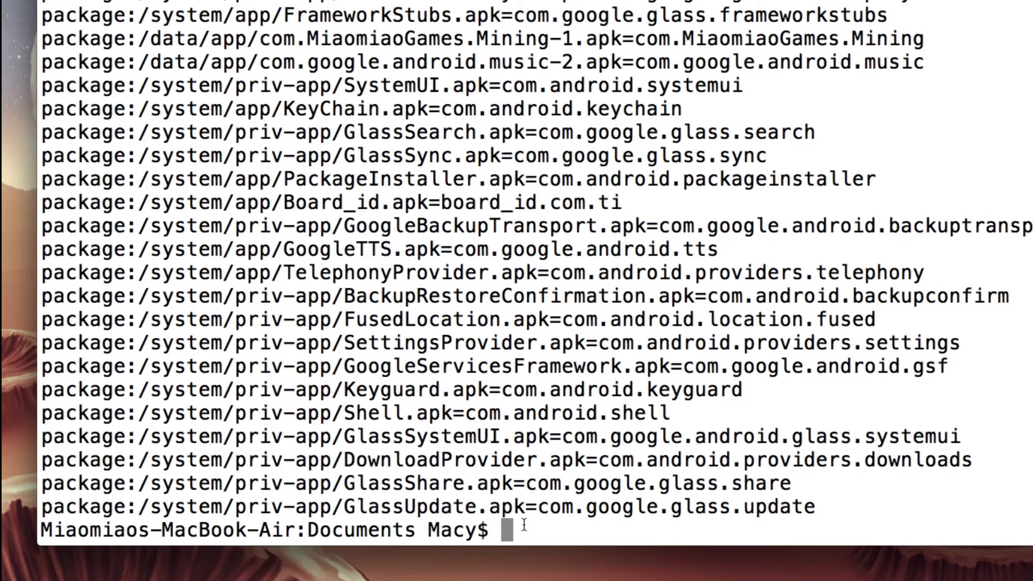
- Run 'adb pull' with the pasted Mining APK path, receiving 11,830,198 bytes
text(adb)
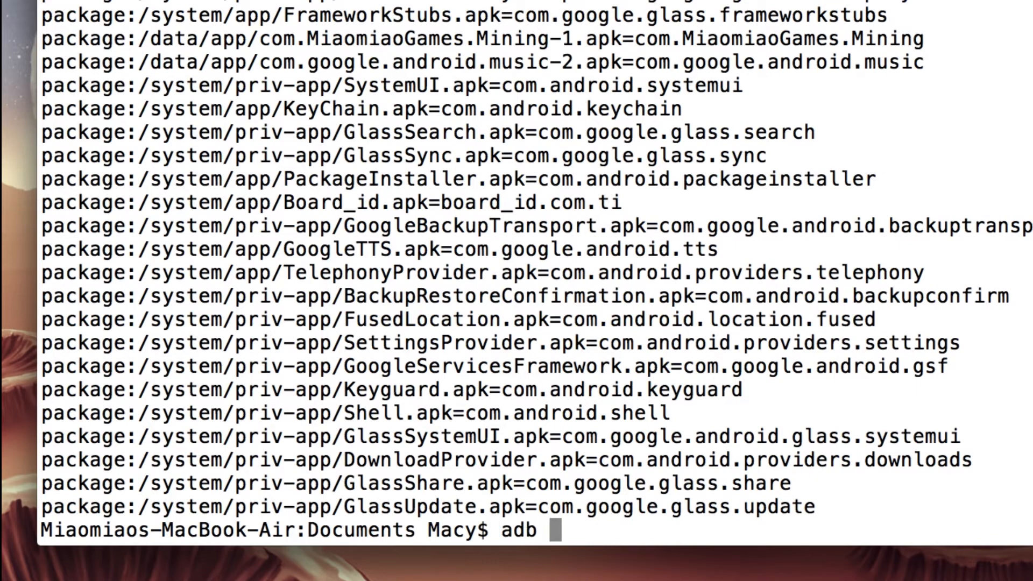
text(pull /data/app/com.MiaomiaoGames.Mining-)
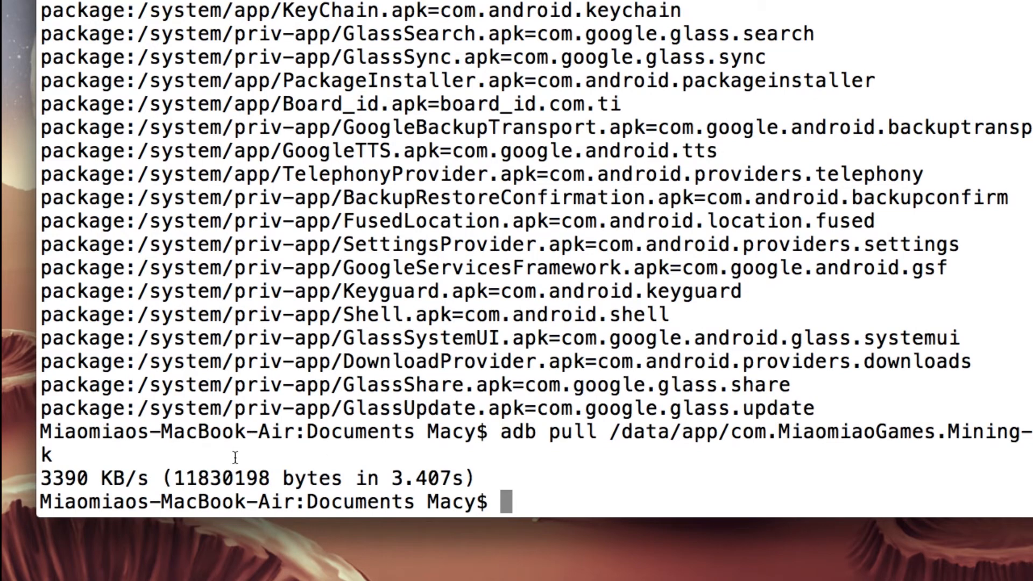
mouse_move(438, 457)
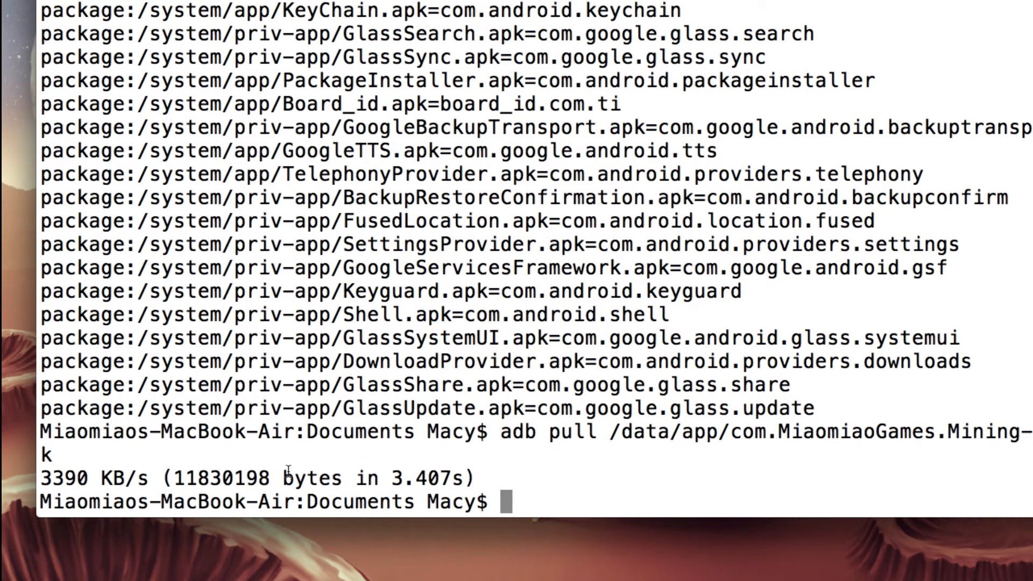
mouse_move(335, 431)
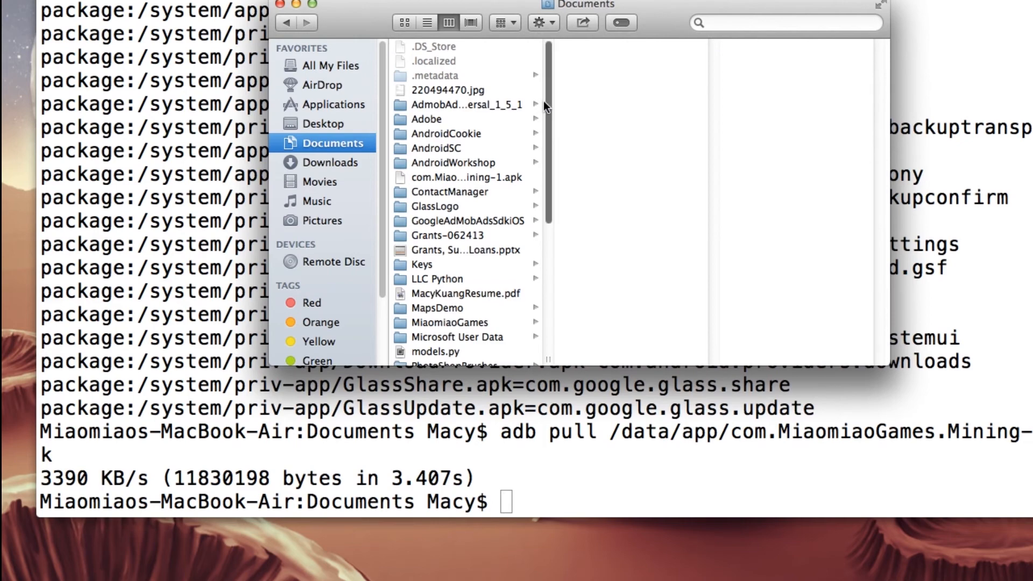
- Check com.MiaomiaoGames.Mining-1.apk (11.8 MB) in Documents, then close the Finder window
scroll(down, 3)
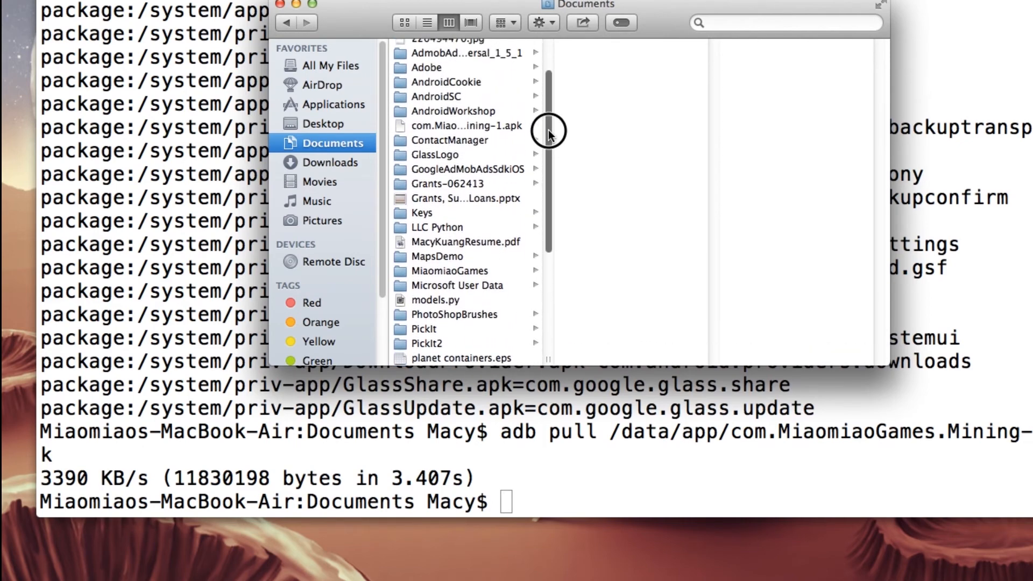
click(465, 126)
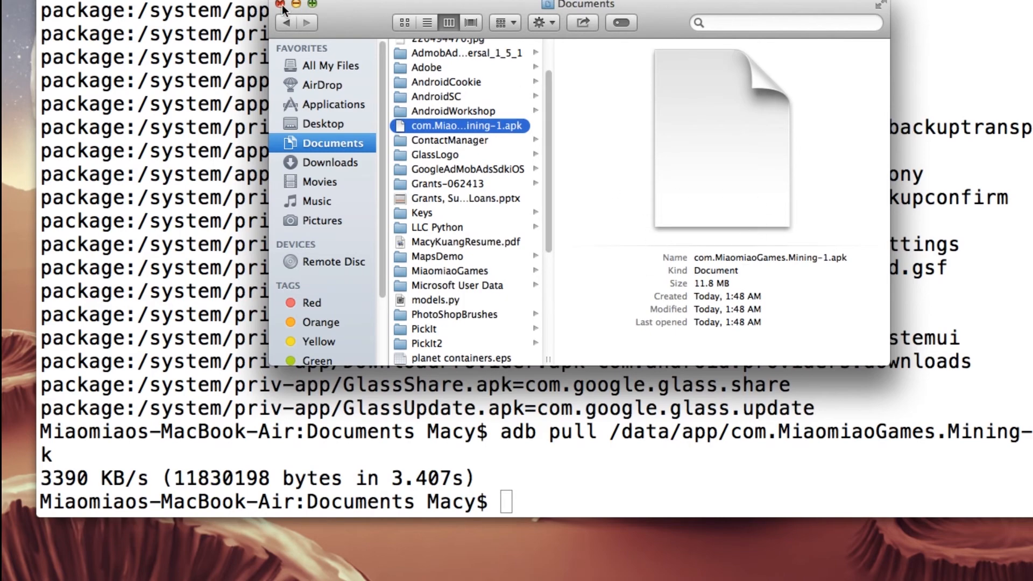
click(279, 5)
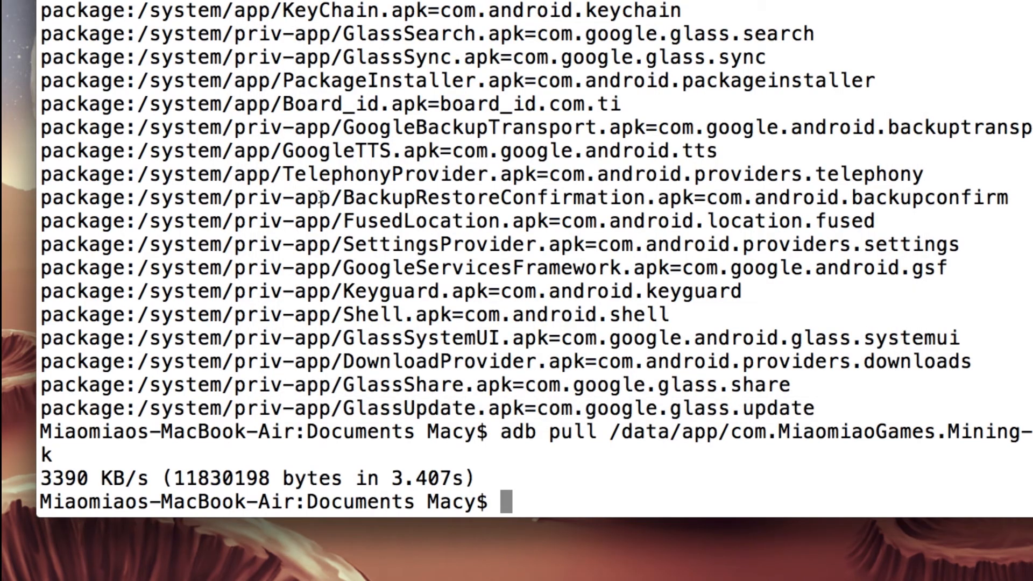
mouse_move(415, 150)
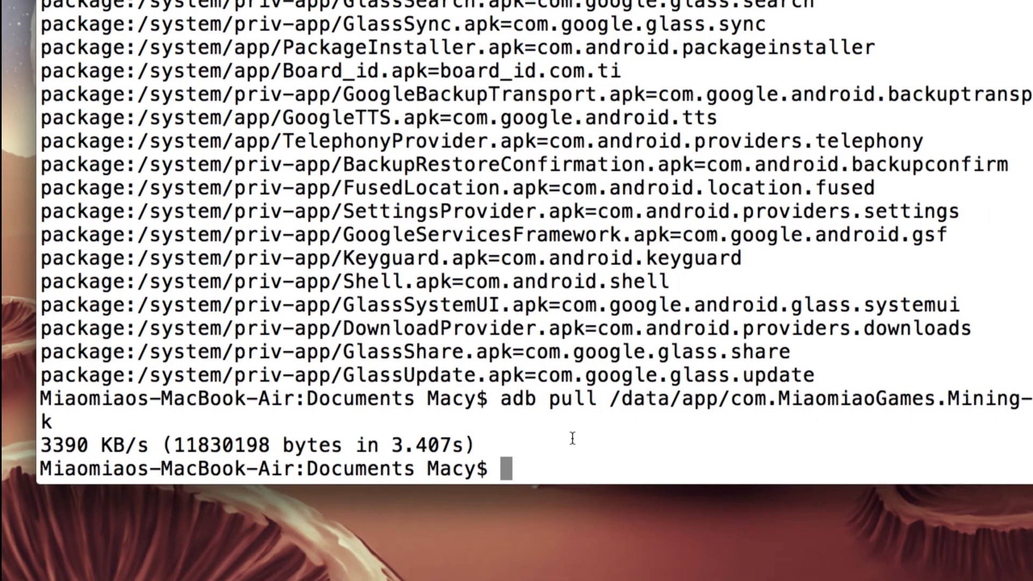
- Run 'adb uninstall com.MiaomiaoGames.Mining' and confirm it reports Success
text(adb)
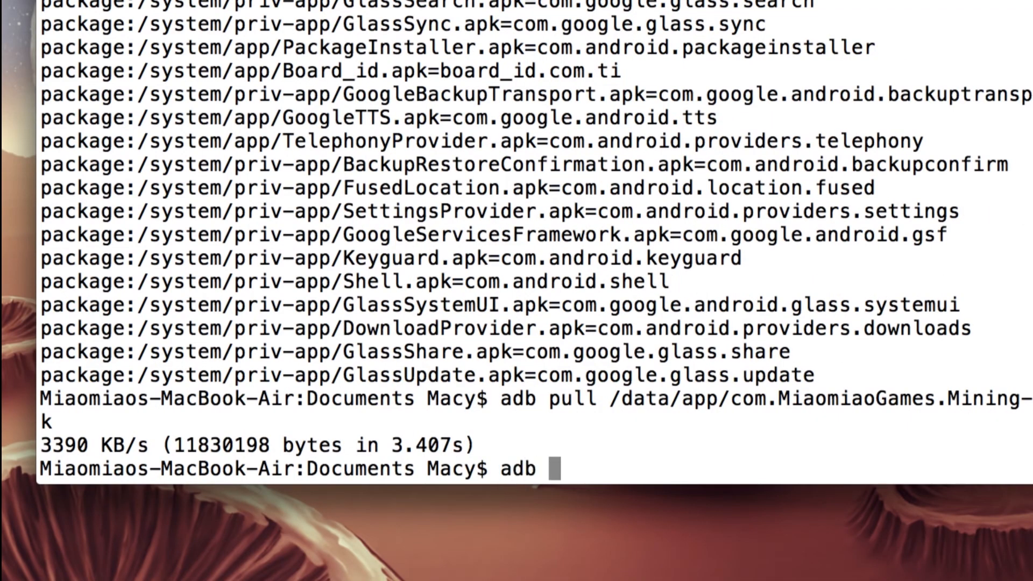
text(uninstall)
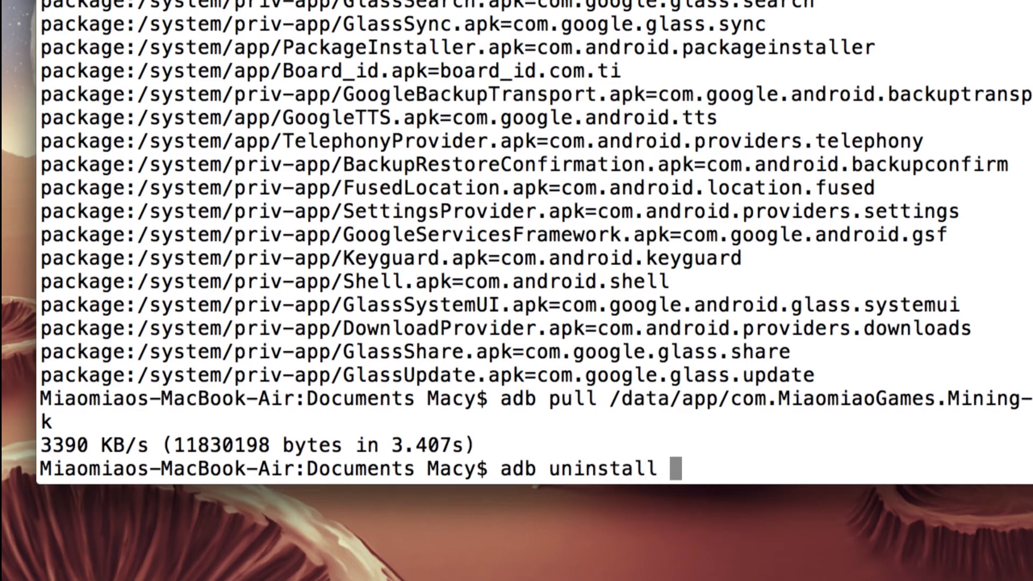
text(com.MiaomiaoGames.Mining)
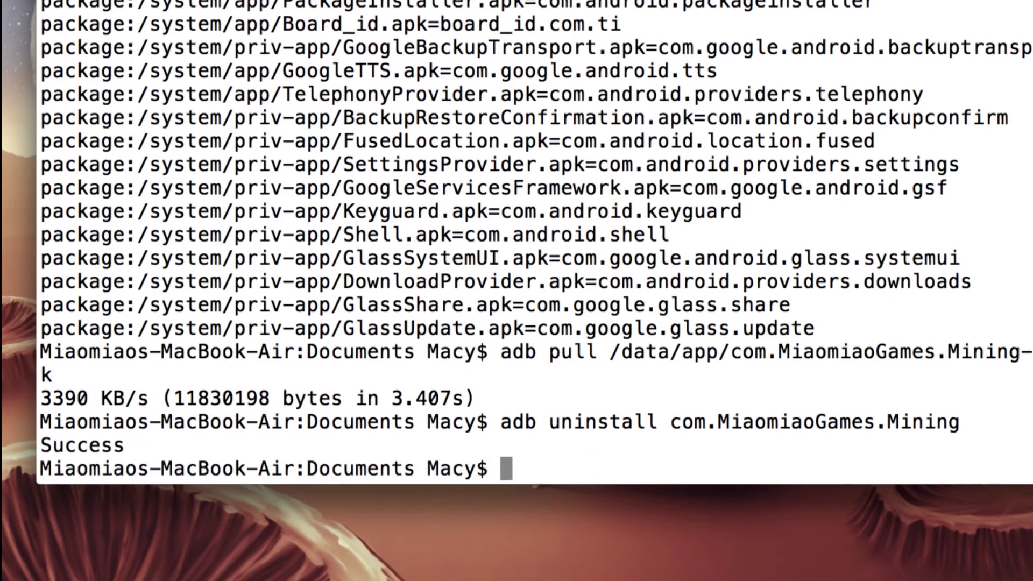
scroll(down, 3)
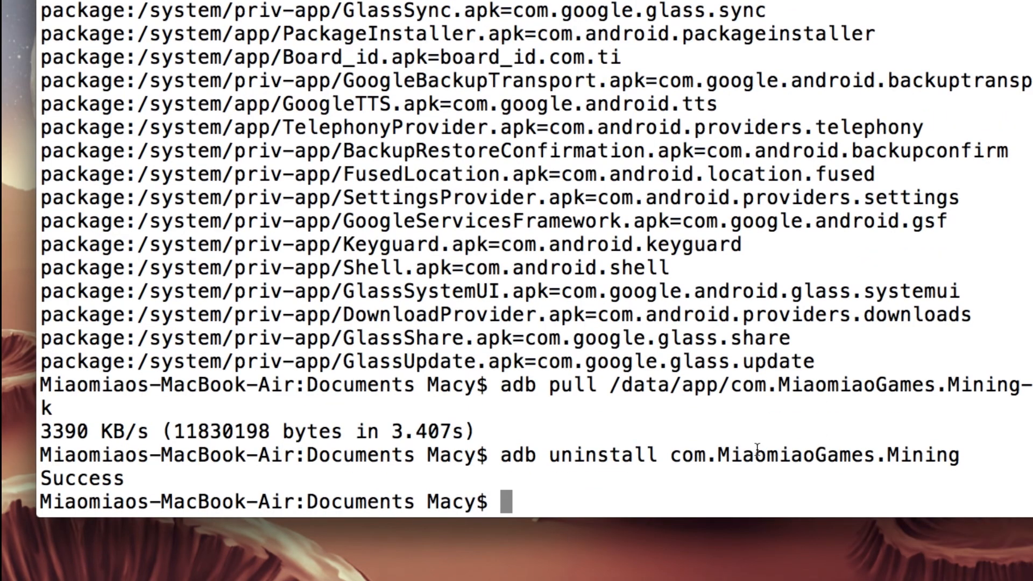